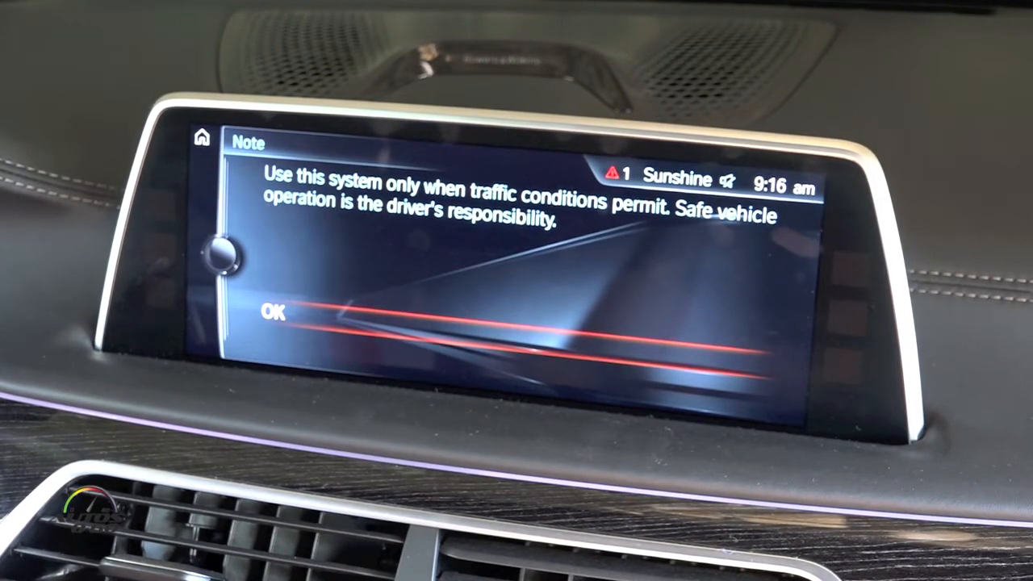
# Acknowledge the iDrive safety note, then go to My Vehicle and open the Owner's Manual
pyautogui.click(274, 314)
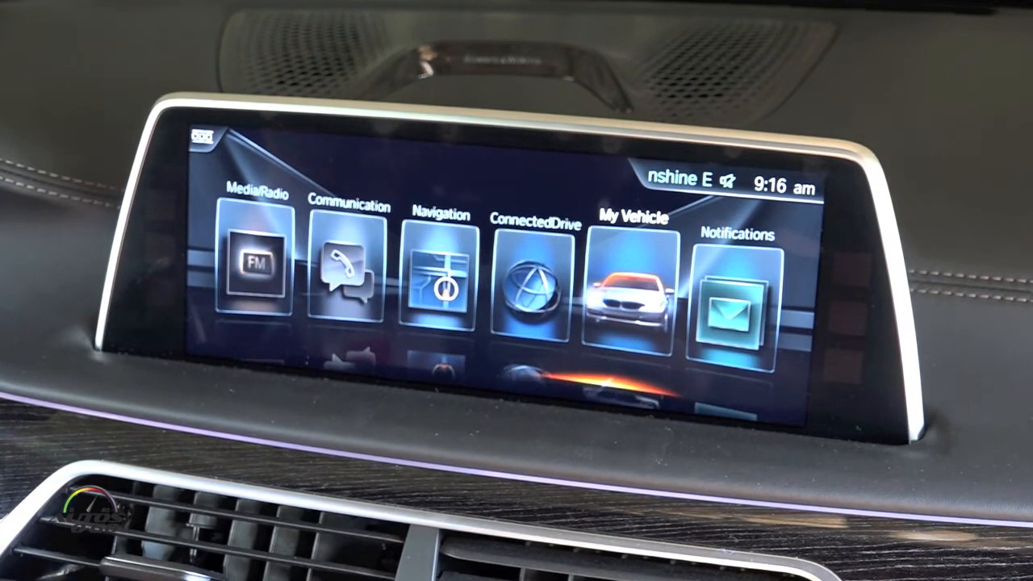
pyautogui.click(633, 291)
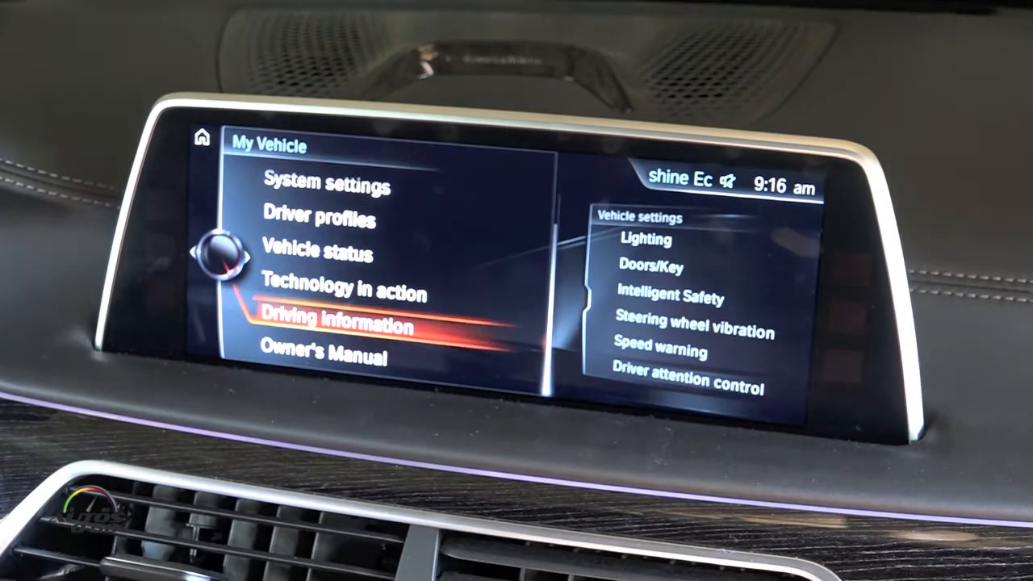
pyautogui.click(326, 358)
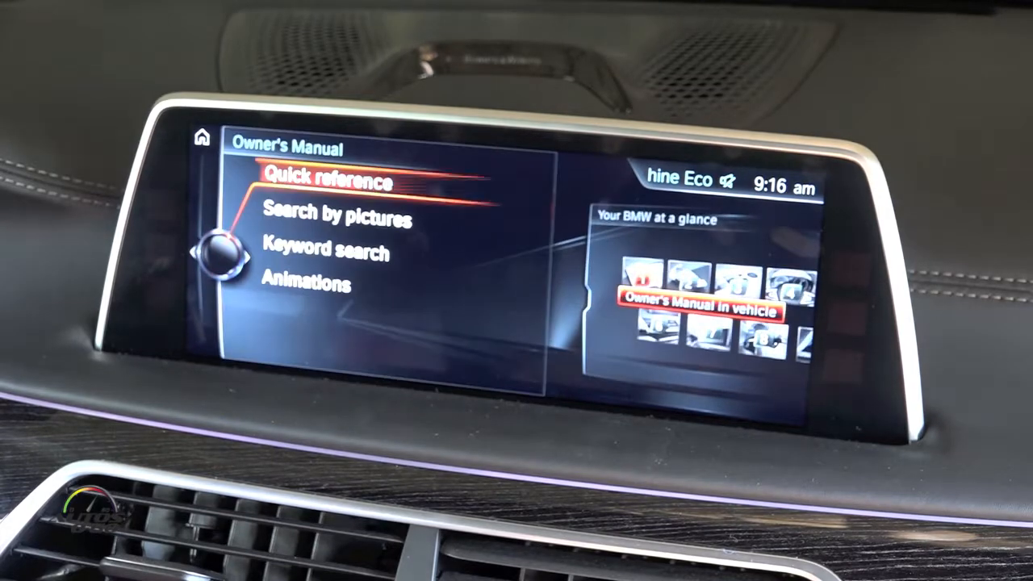